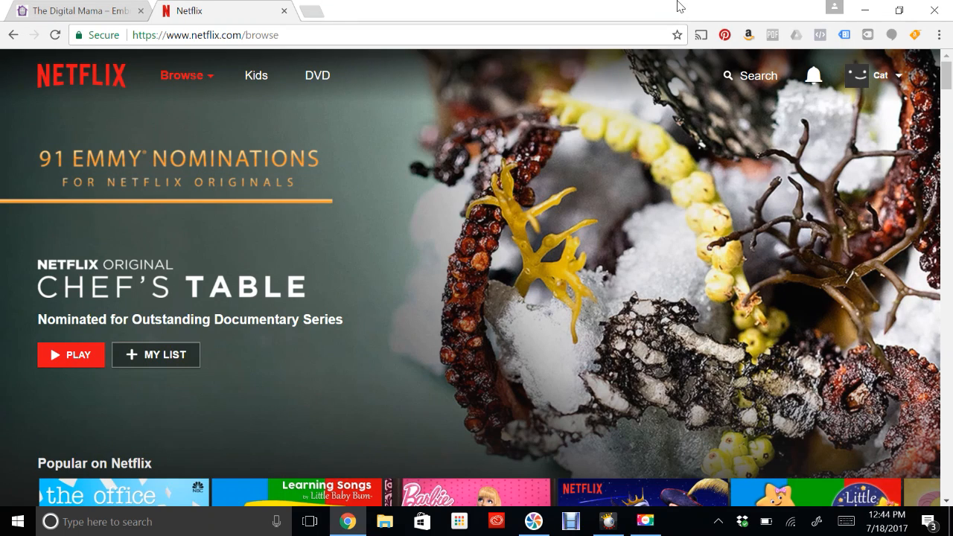
mouse_move(637, 6)
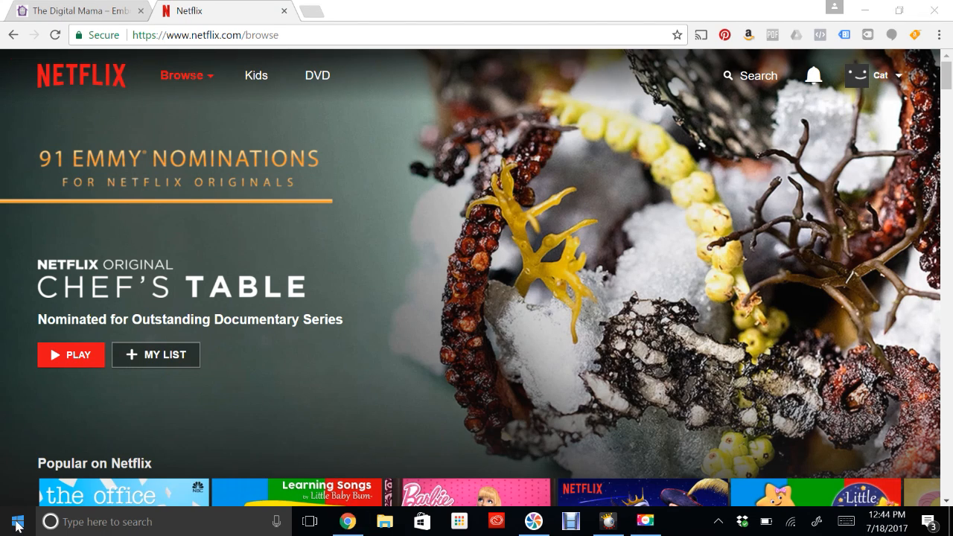
Search the Start menu for 'store' then 'netflix' to reach the Netflix app's Store listing
click(10, 521)
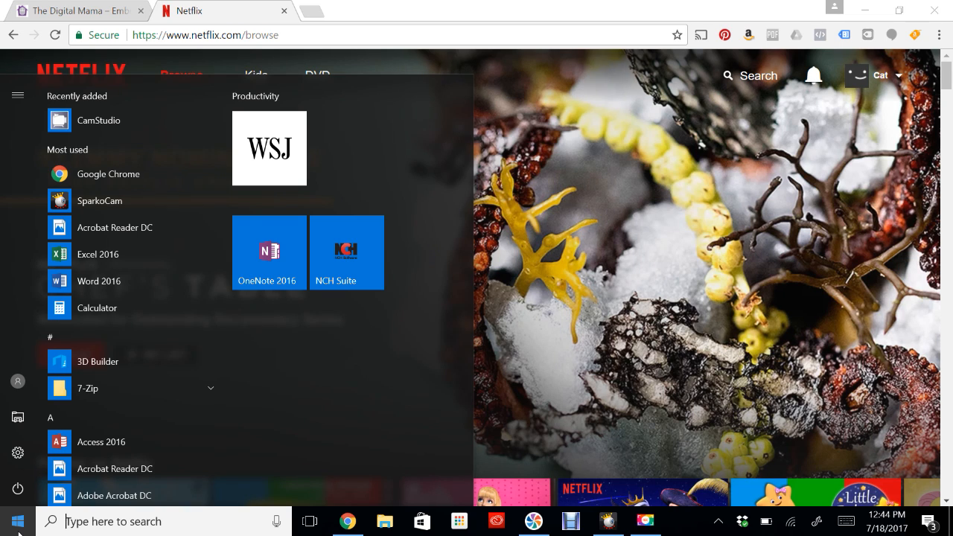
mouse_move(593, 413)
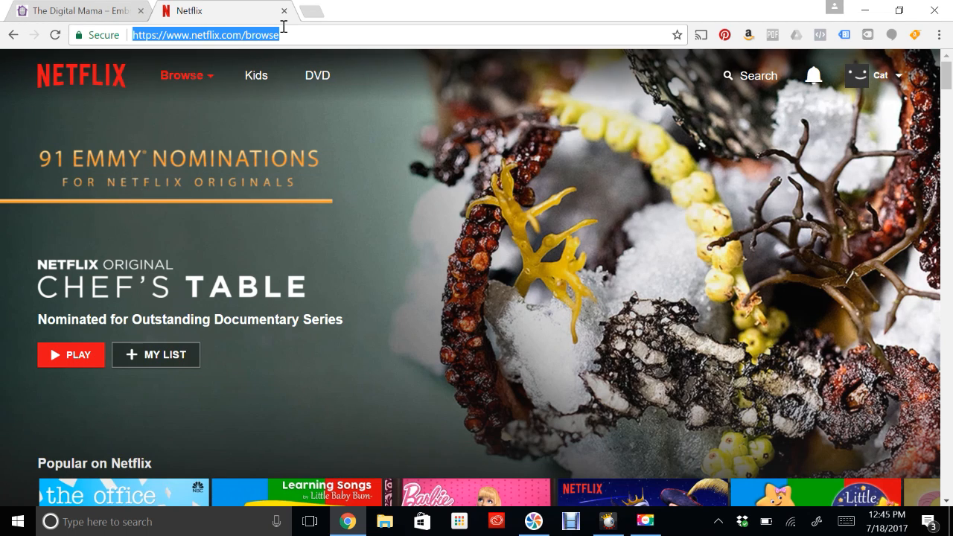
mouse_move(18, 381)
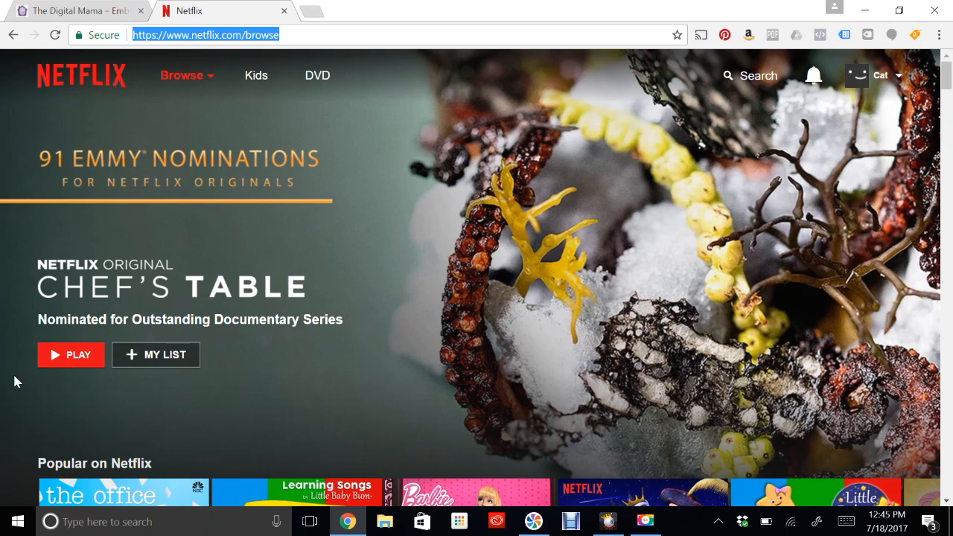
click(12, 521)
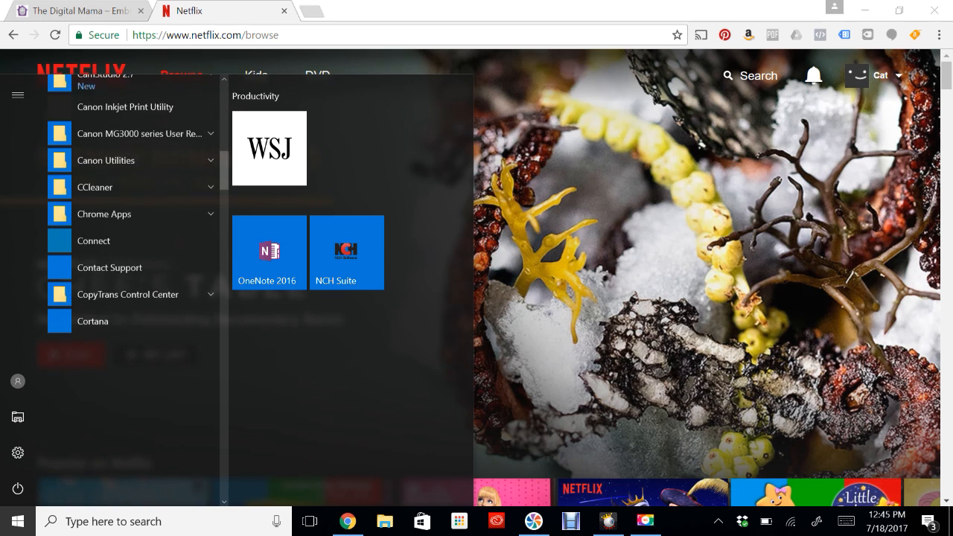
scroll(down, 3)
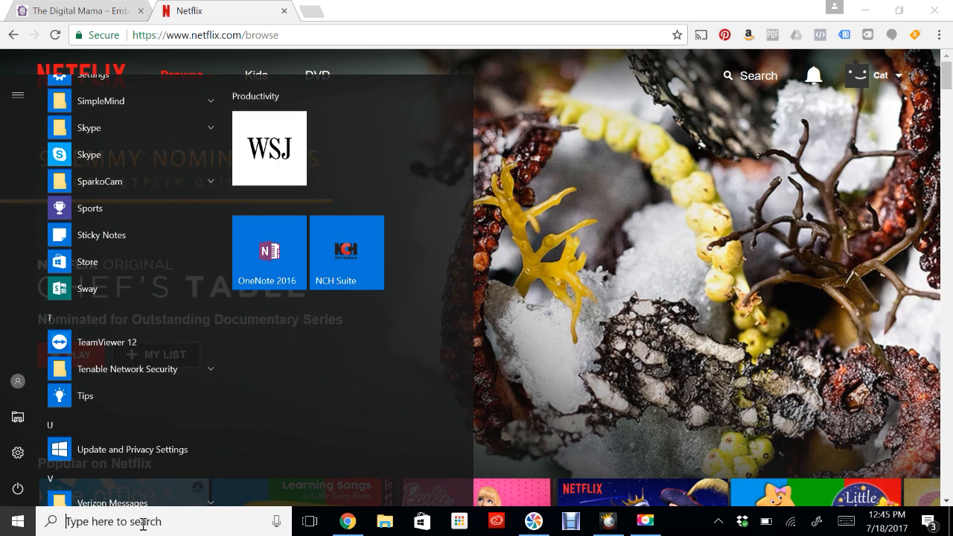
text(store)
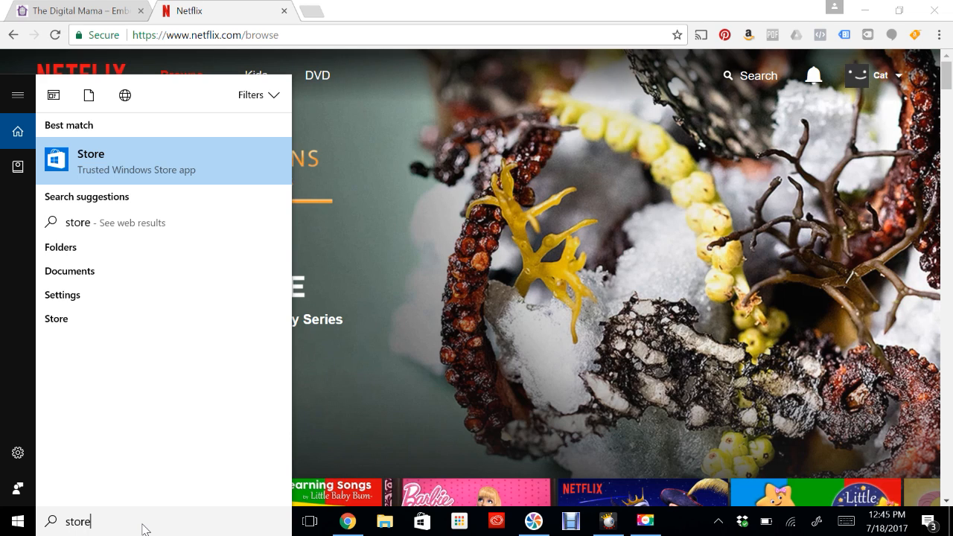
text(netflix)
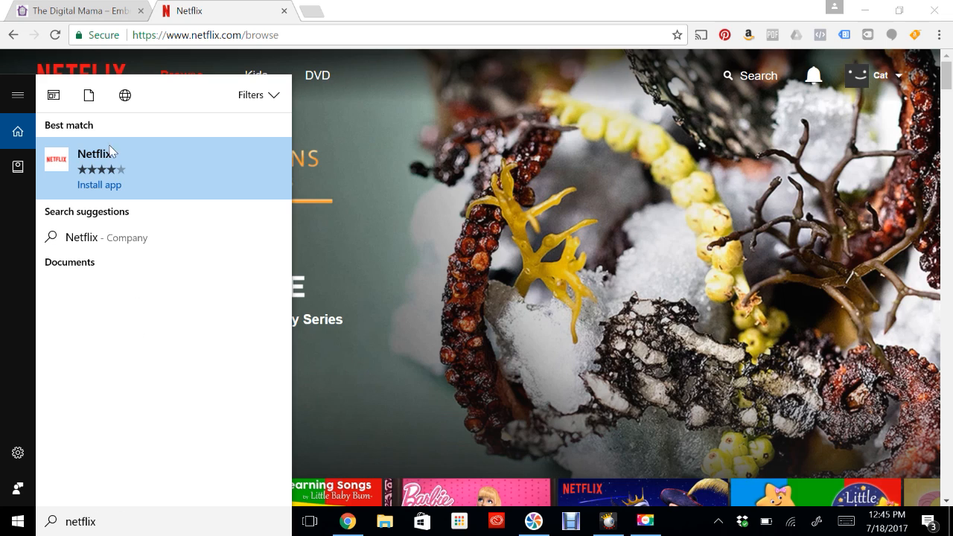
mouse_move(107, 190)
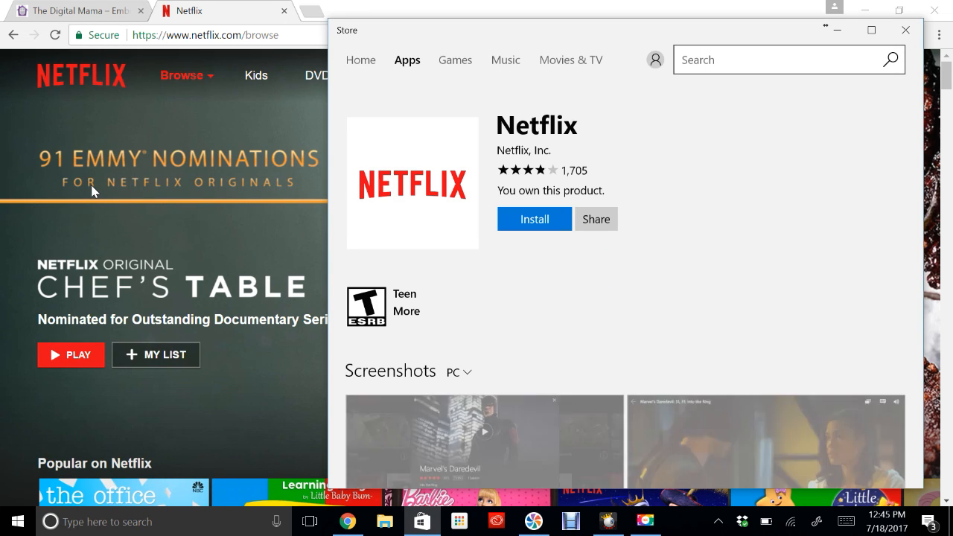
Install the Netflix app from its Microsoft Store page and launch it
click(533, 219)
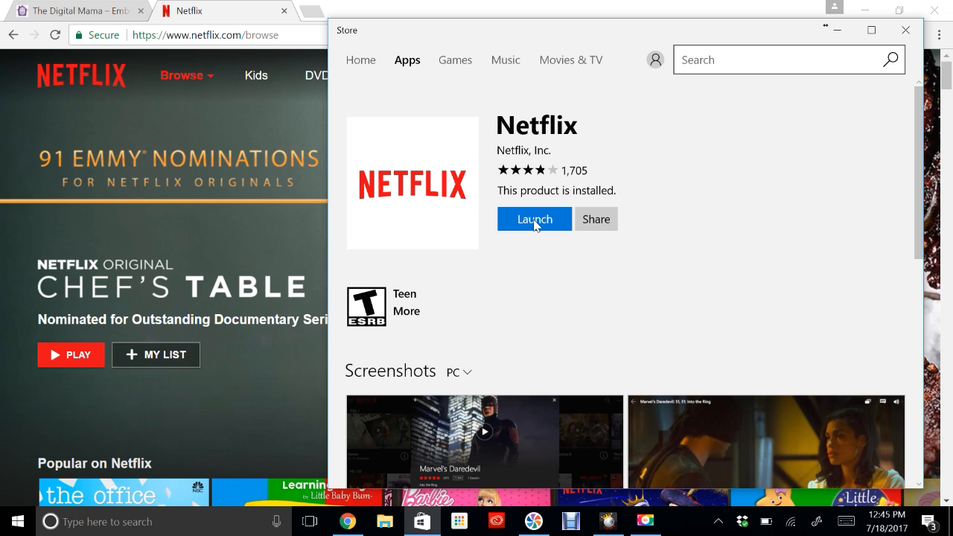
click(533, 219)
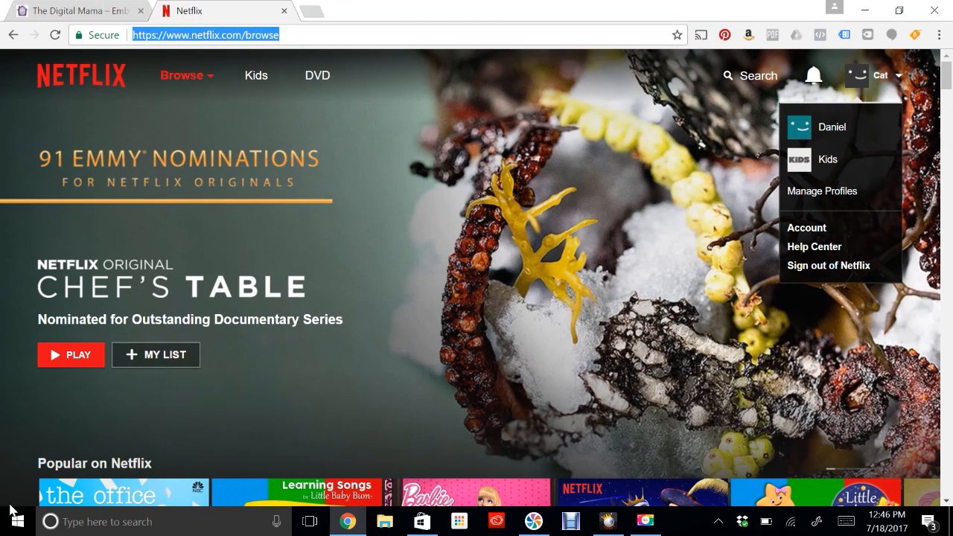
Launch the installed Netflix app from a Start menu search for 'netflix'
click(12, 521)
text(n)
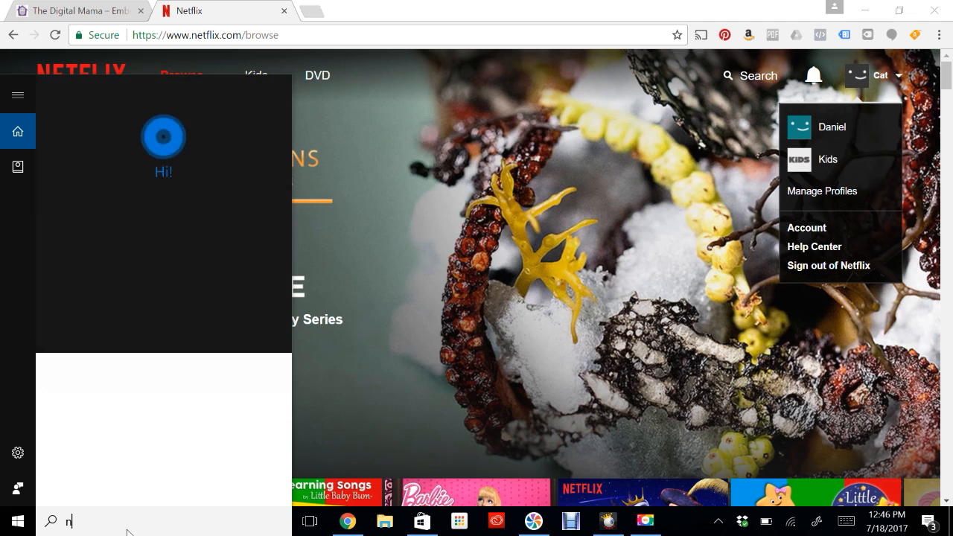
text(etflix)
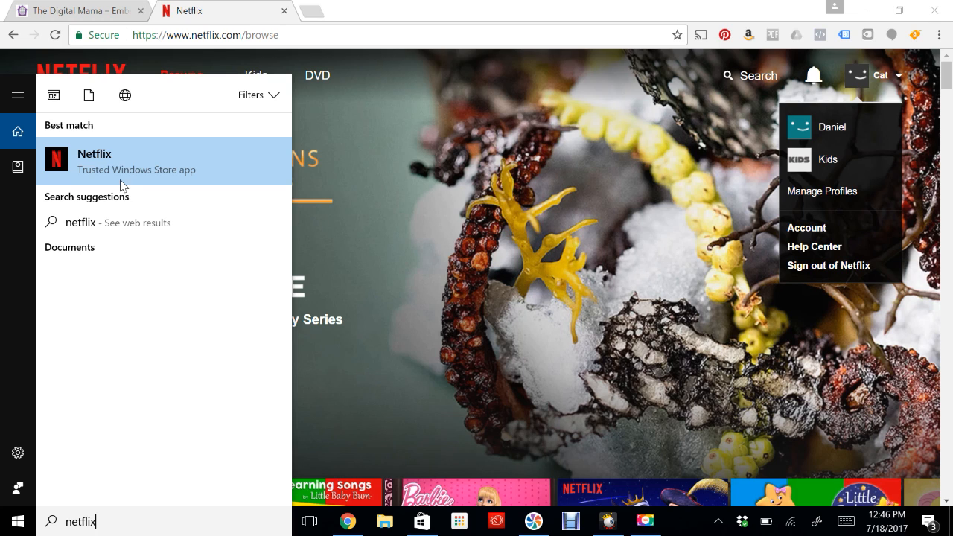
click(94, 161)
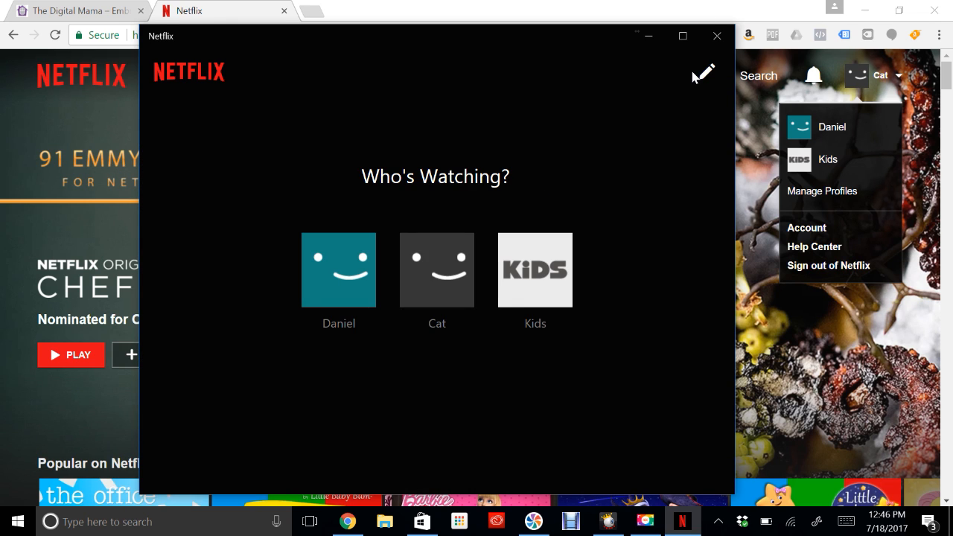
mouse_move(438, 270)
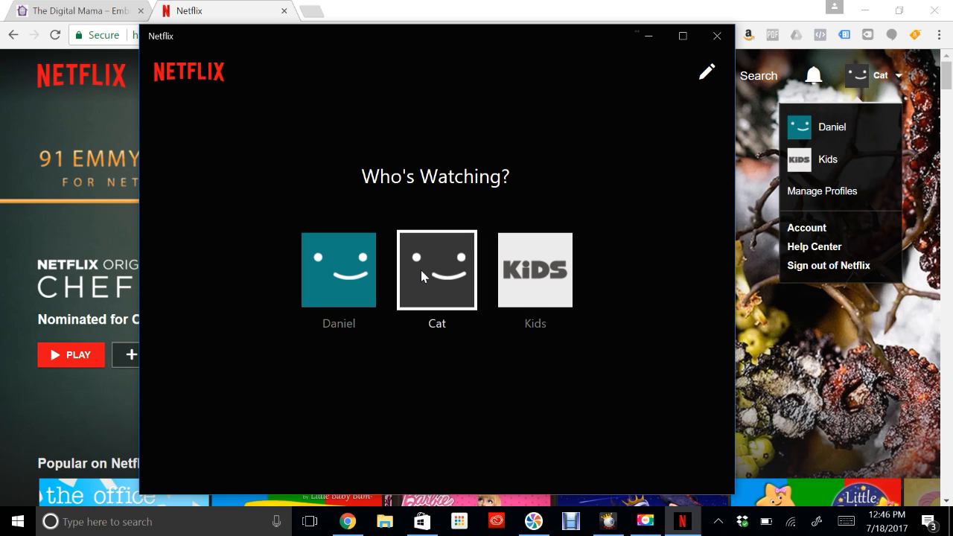
Sign in as the second adult profile (Cat) on the Who's Watching screen
click(436, 270)
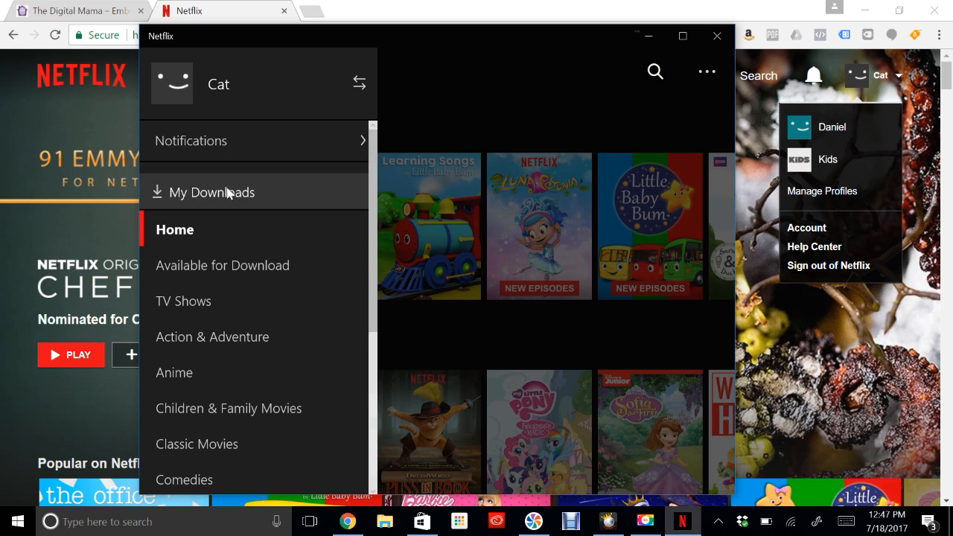
mouse_move(247, 265)
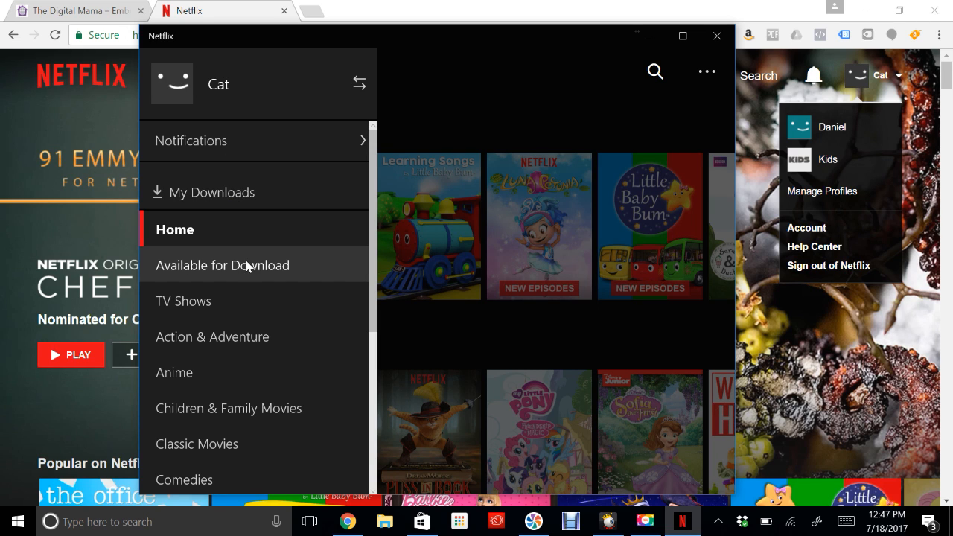
From Available for Download, download episode 2 of Luna Petunia ('Queen Luna / Cloudy with a Chance...')
click(222, 265)
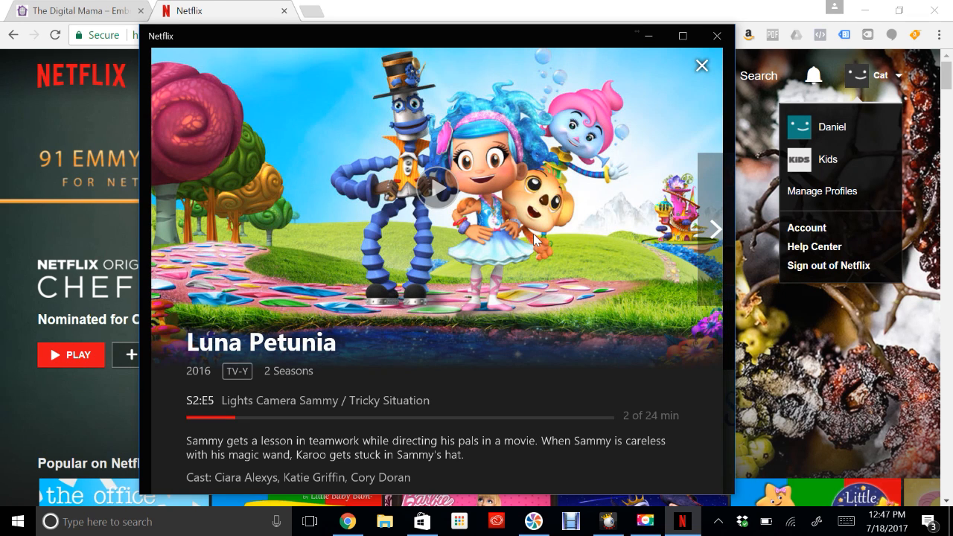
scroll(down, 3)
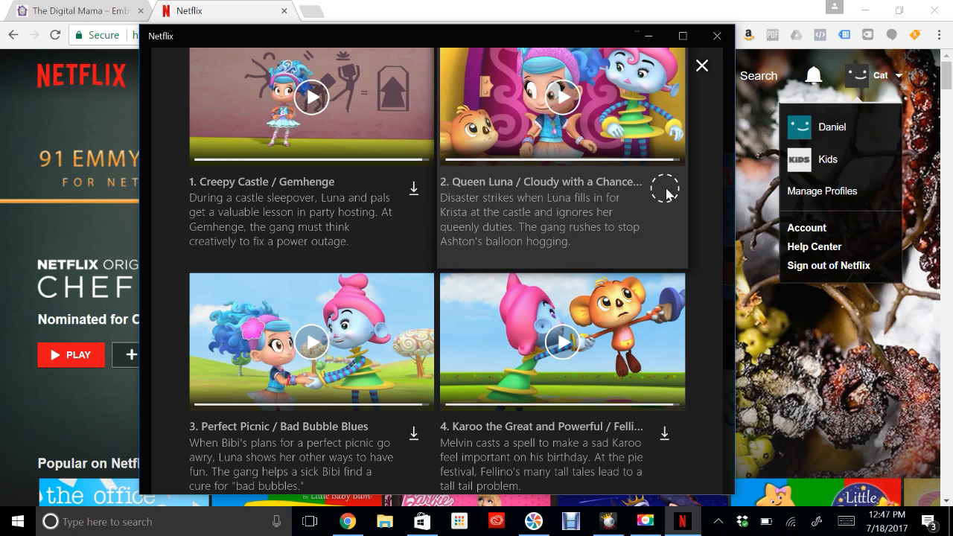
click(664, 188)
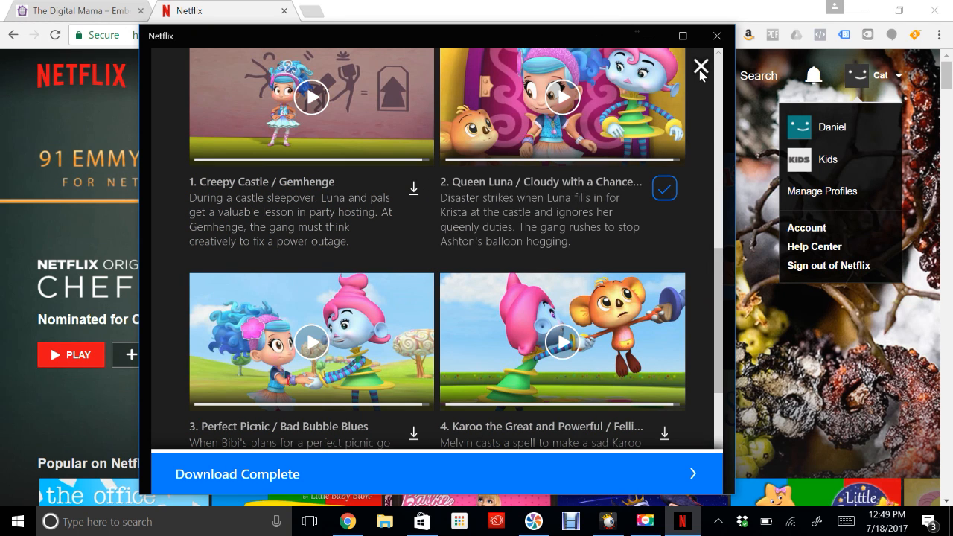
Leave the Luna Petunia details and go to My Downloads via the app menu
click(699, 65)
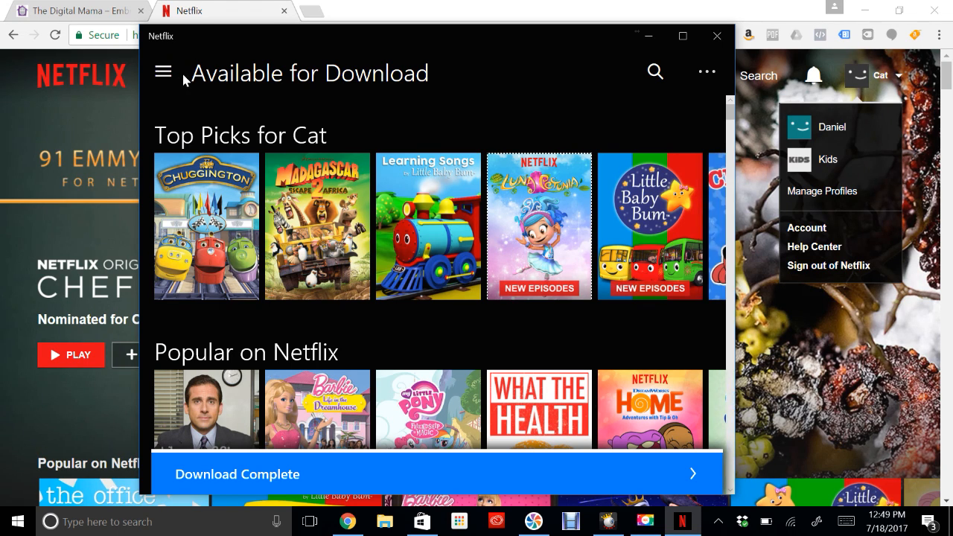
click(164, 71)
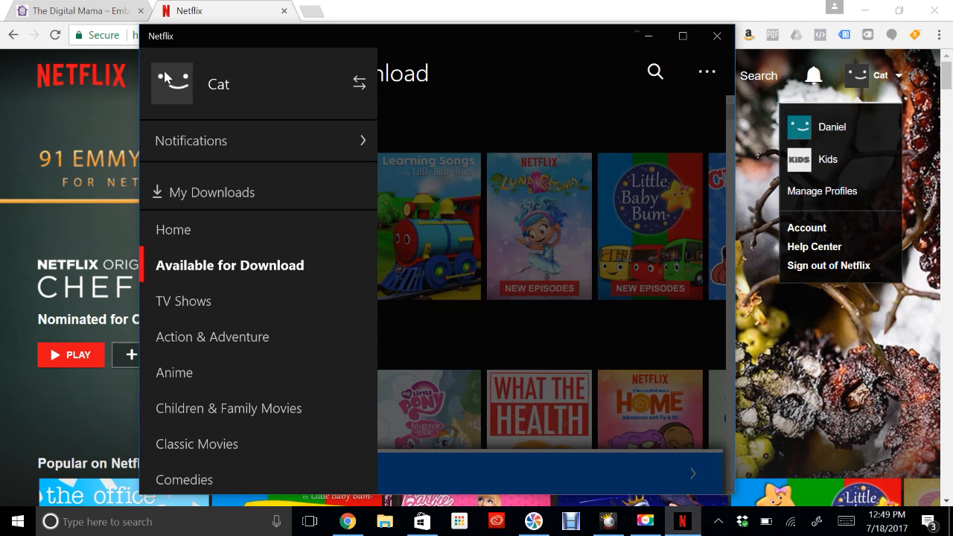
mouse_move(218, 201)
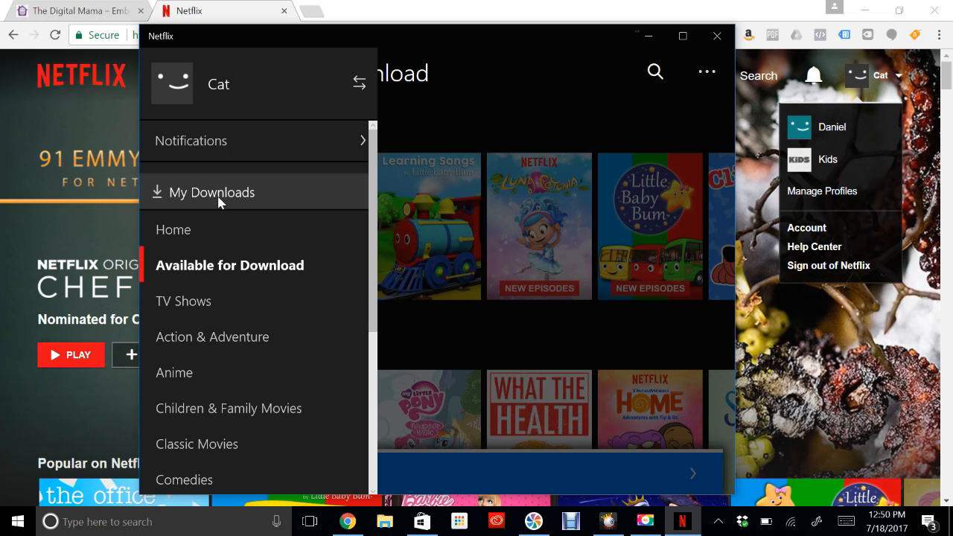
click(211, 192)
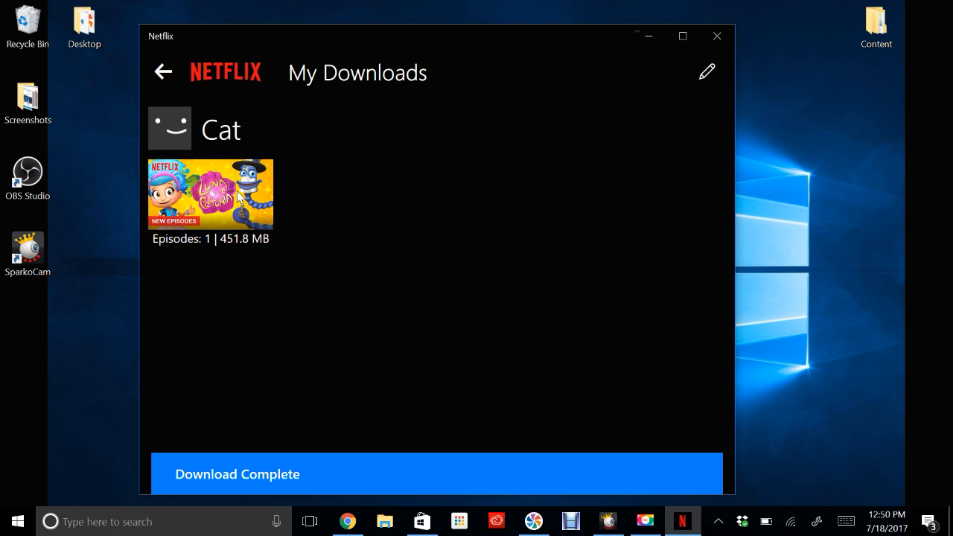
Check the downloaded Luna Petunia title, then switch My Downloads into edit mode for deletion
click(211, 193)
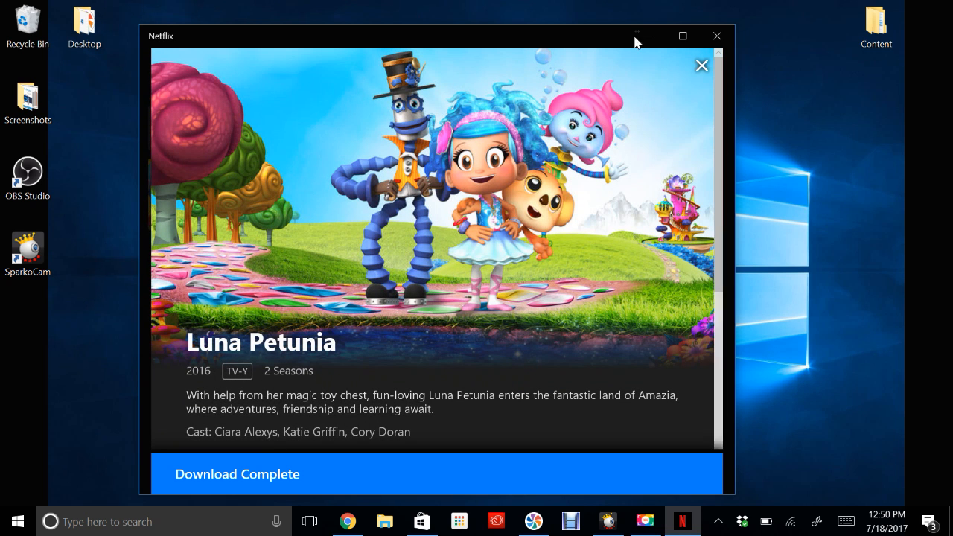
click(699, 66)
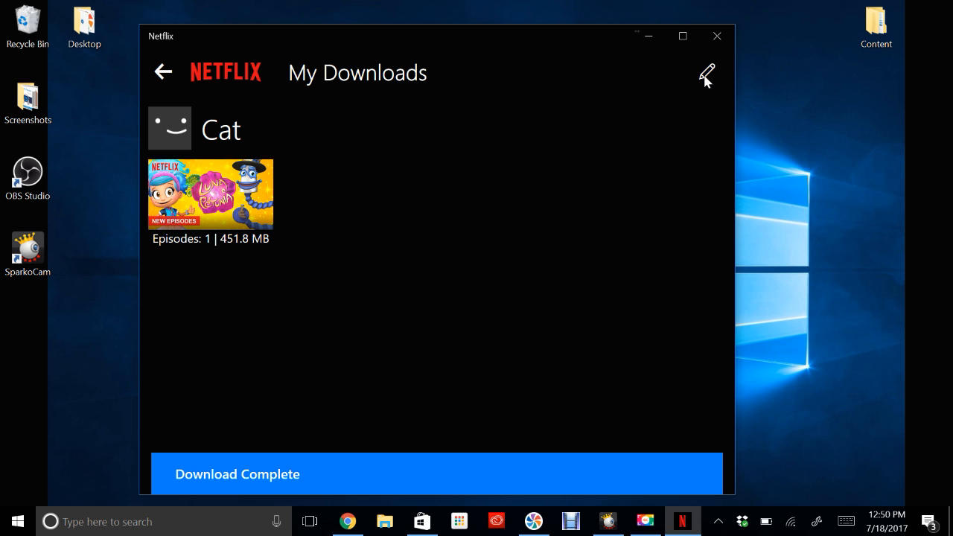
click(706, 71)
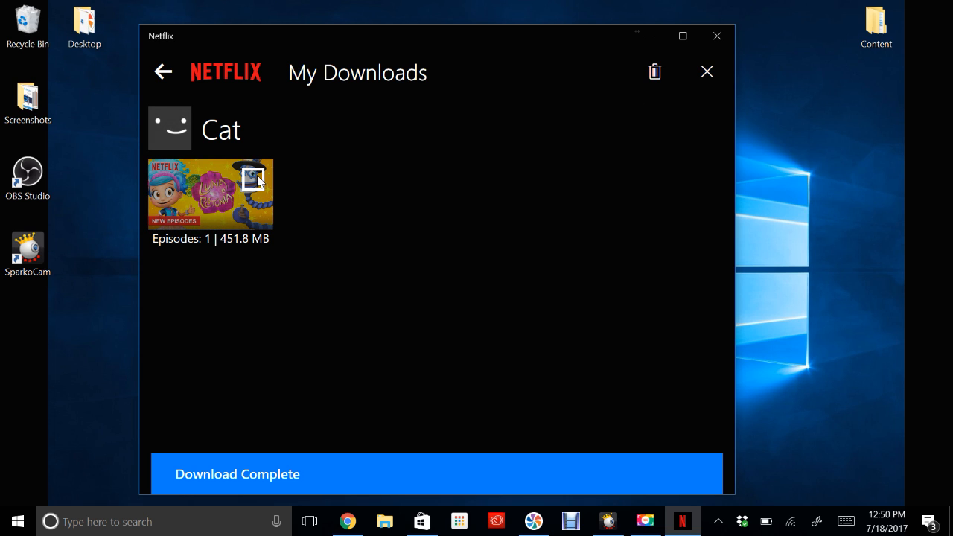